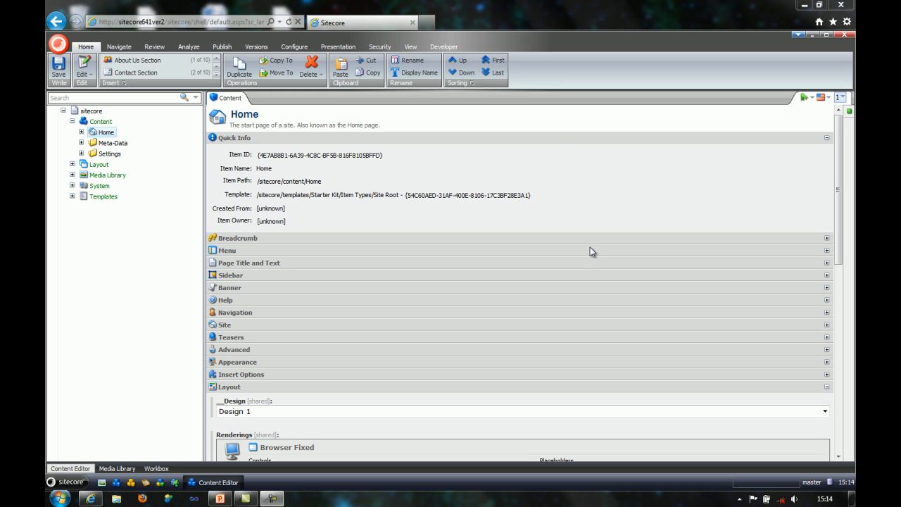
mouse_move(563, 256)
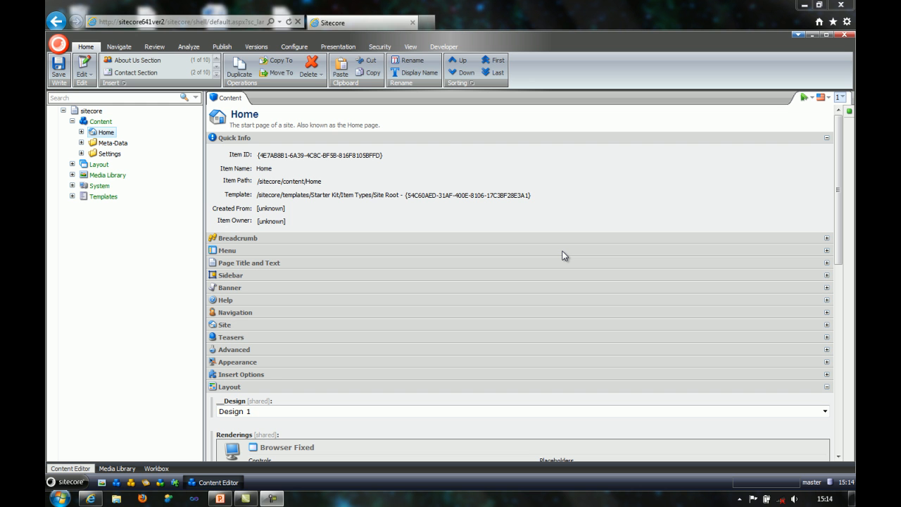
mouse_move(473, 214)
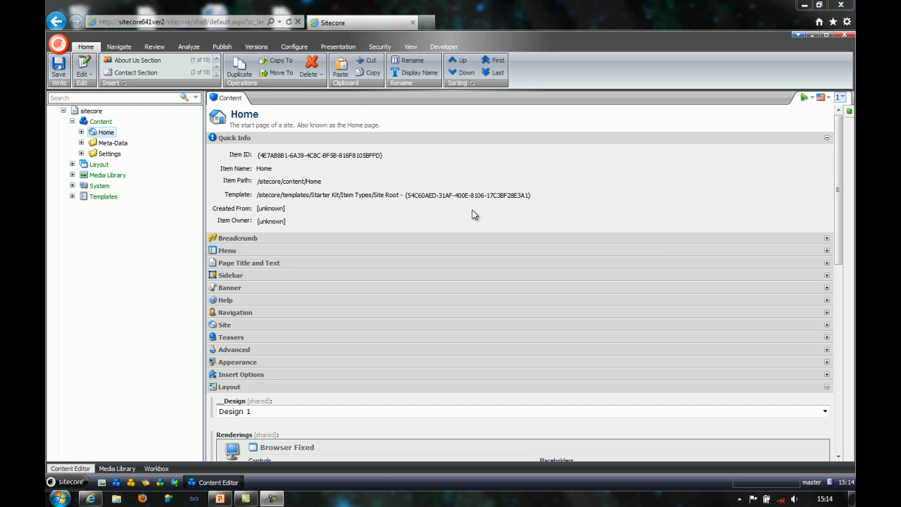
Show the Presentation ribbon so the Choose Design group (Design 1, Design 2, Default) appears
left_click(338, 43)
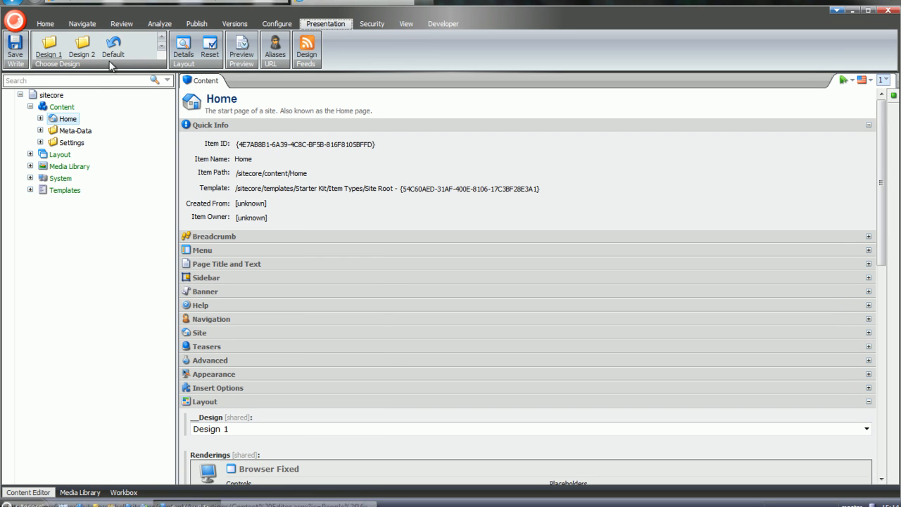
mouse_move(119, 68)
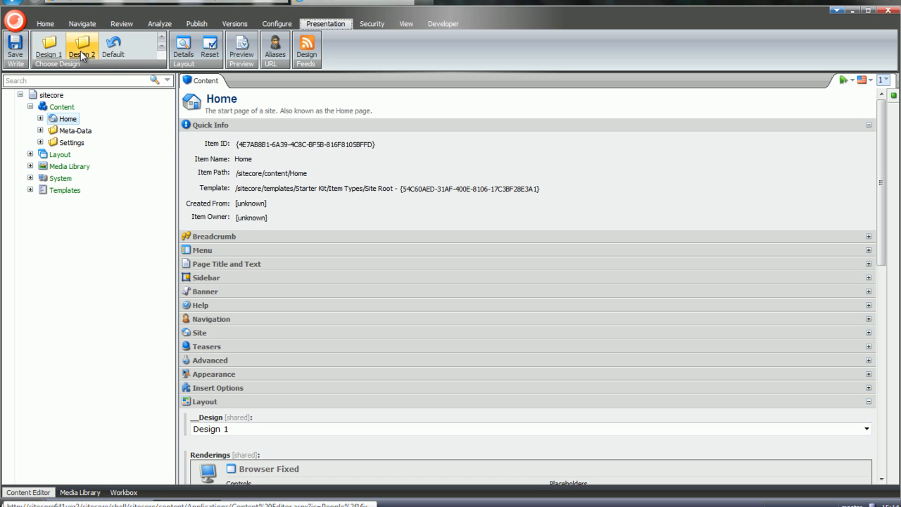
mouse_move(82, 49)
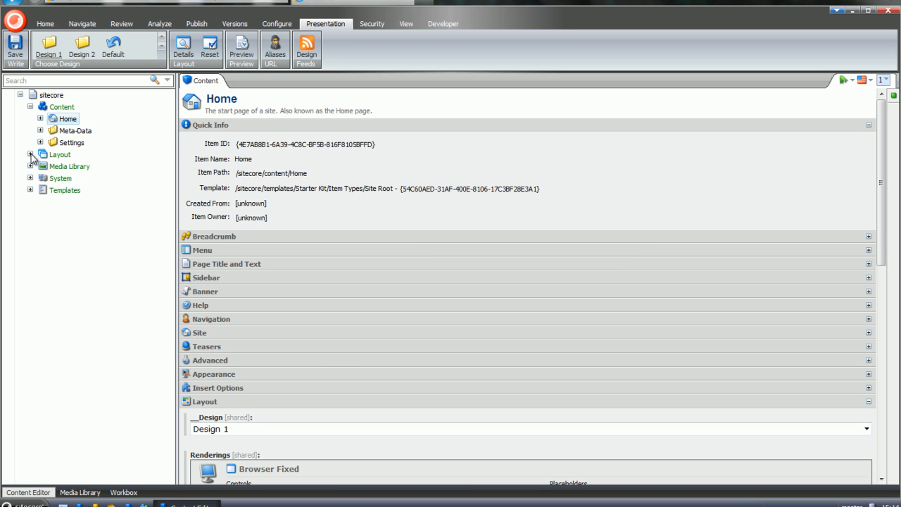
Expand Layout > Designs > Design 1/Design 2 and select Design 1's New Site Root
left_click(31, 154)
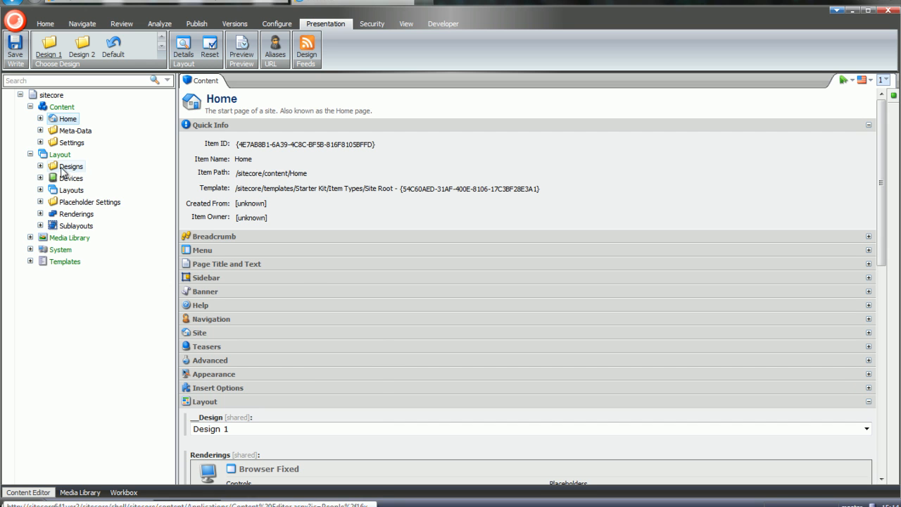
left_click(39, 166)
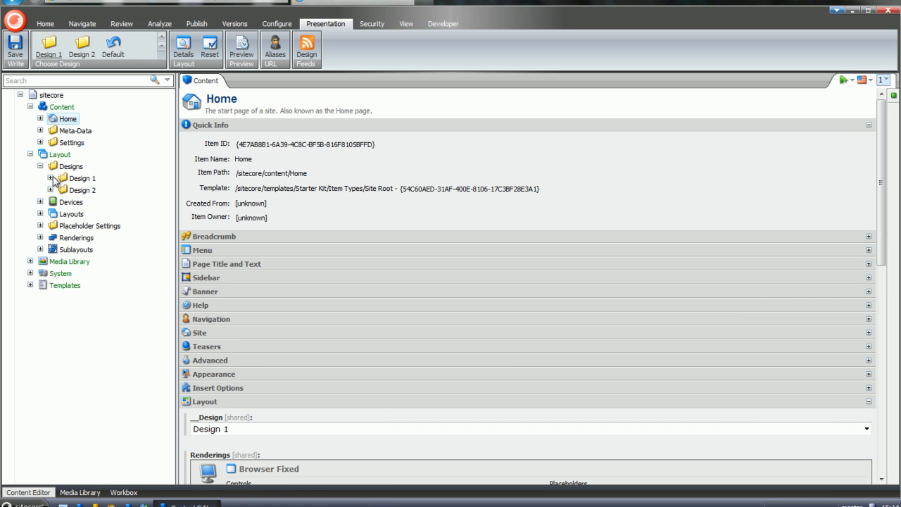
left_click(51, 178)
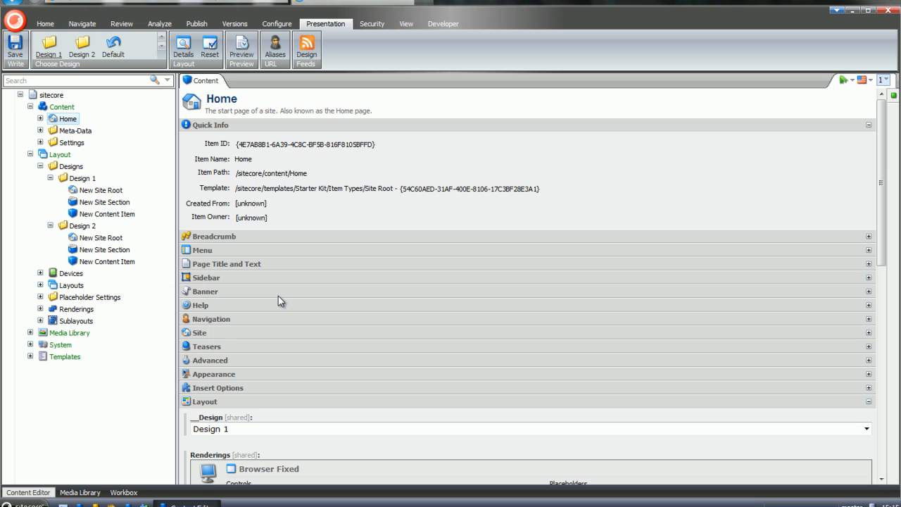
mouse_move(83, 245)
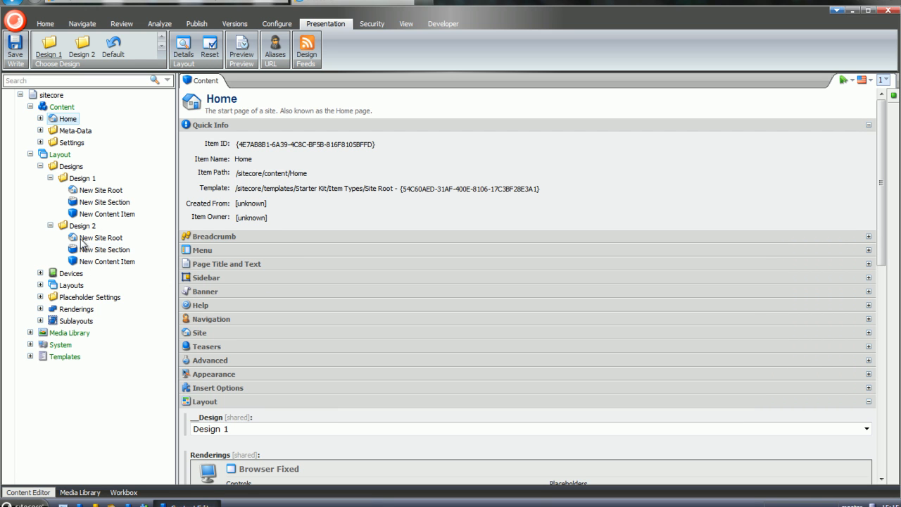
left_click(104, 190)
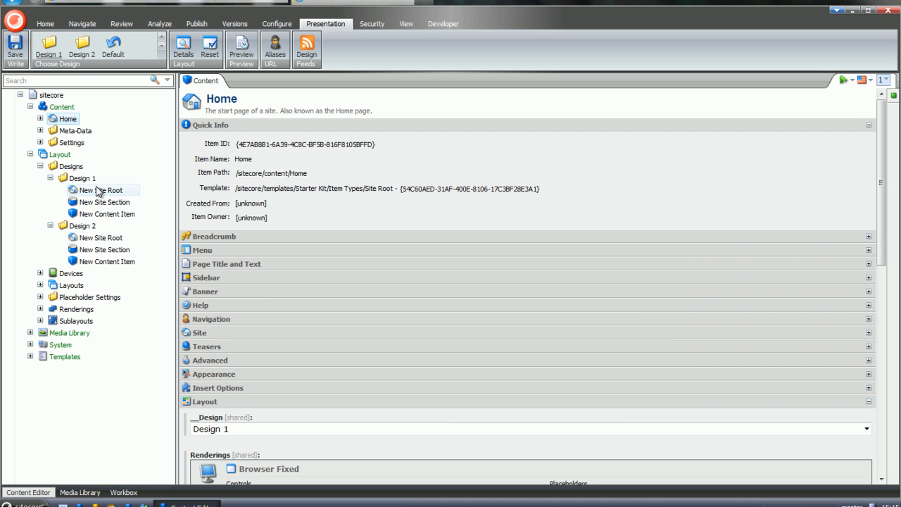
left_click(103, 191)
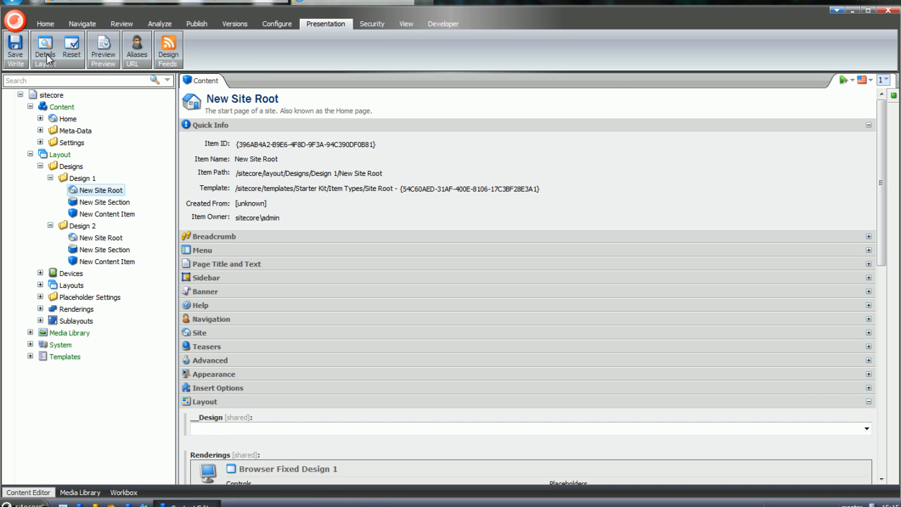
left_click(45, 48)
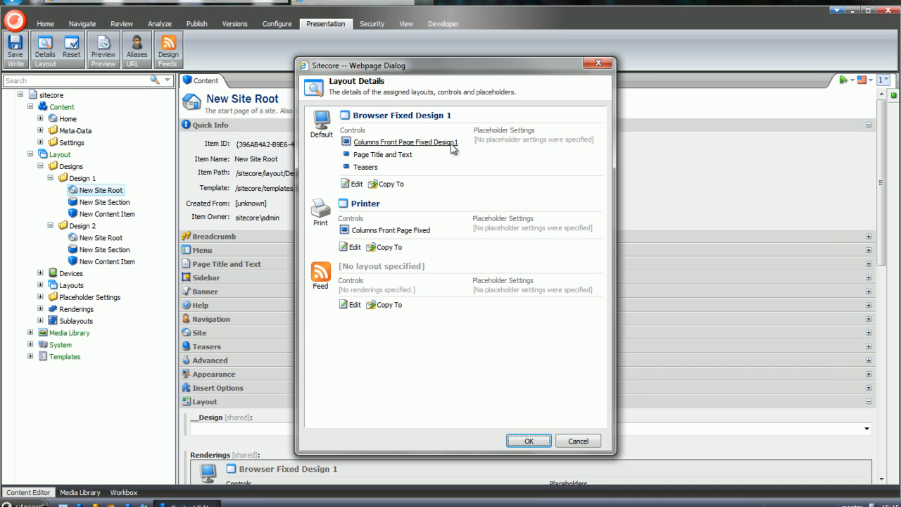
mouse_move(458, 183)
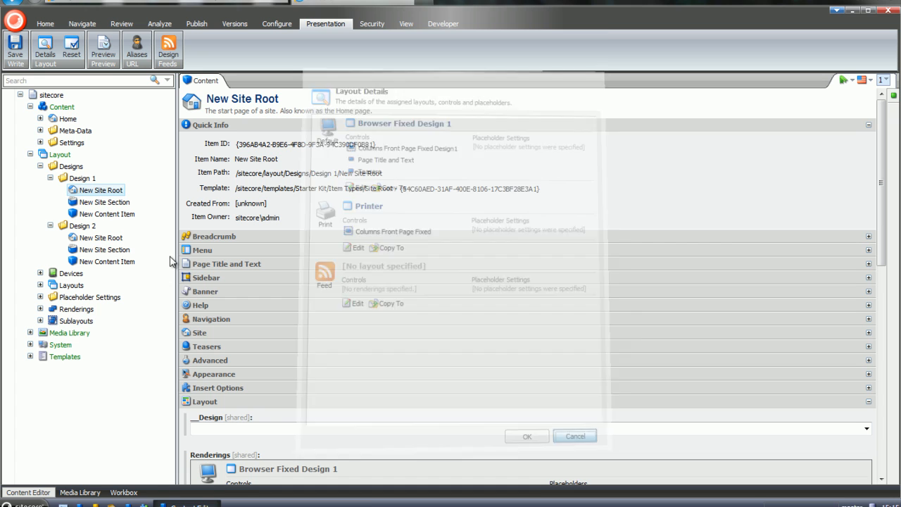
left_click(575, 437)
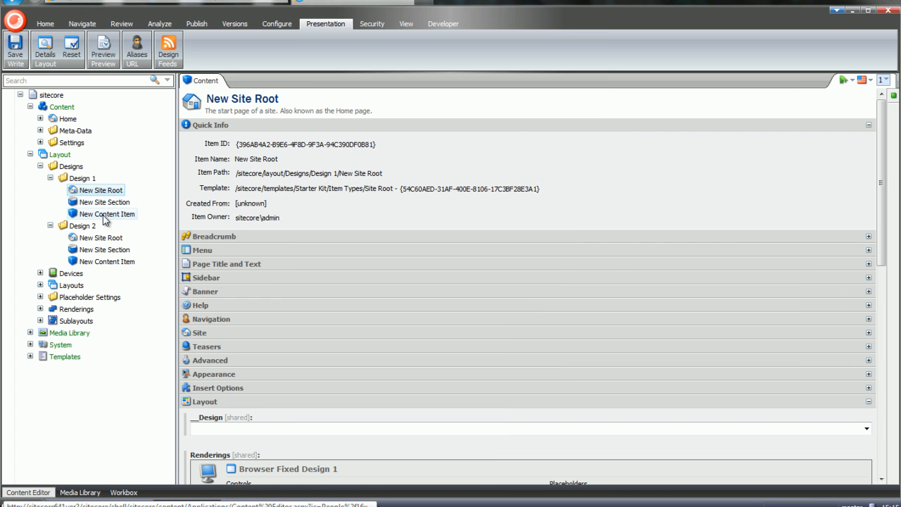
mouse_move(124, 218)
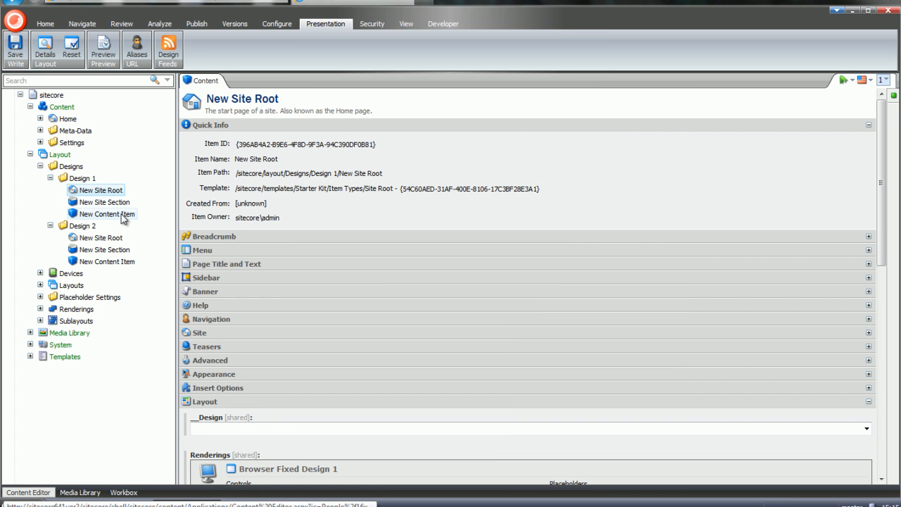
Select Design 2's New Site Root, view its Layout Details (Browser Fixed Design 2), then cancel
left_click(103, 237)
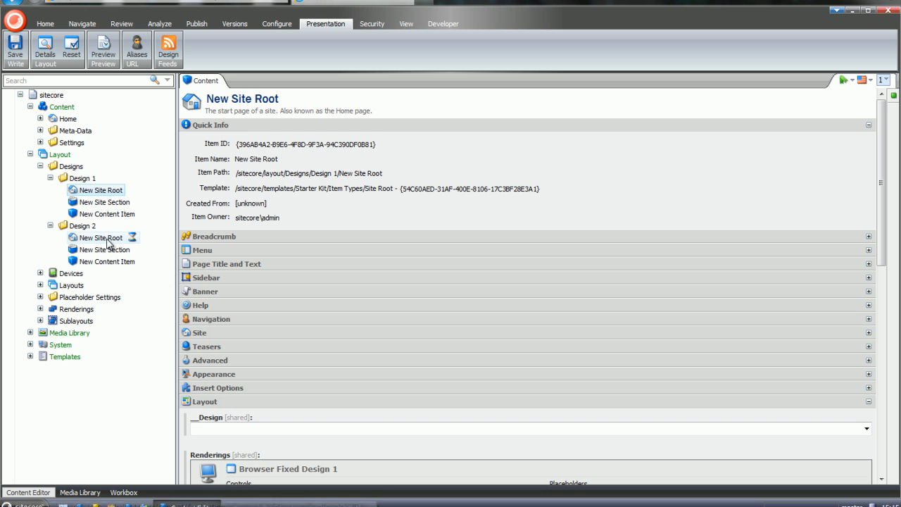
left_click(102, 237)
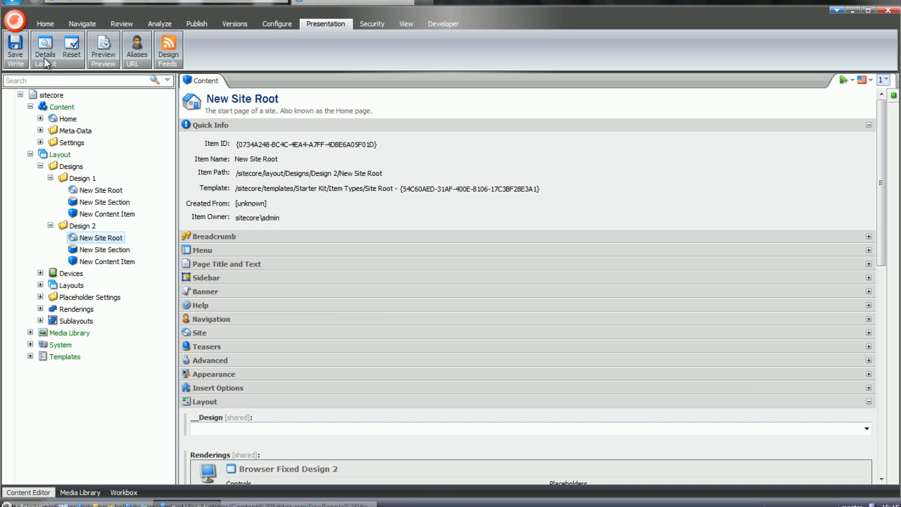
left_click(45, 48)
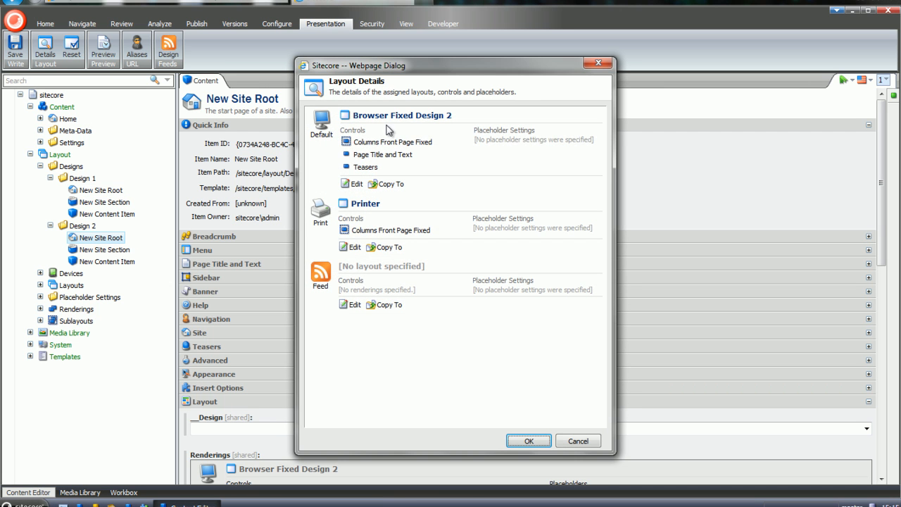
mouse_move(577, 441)
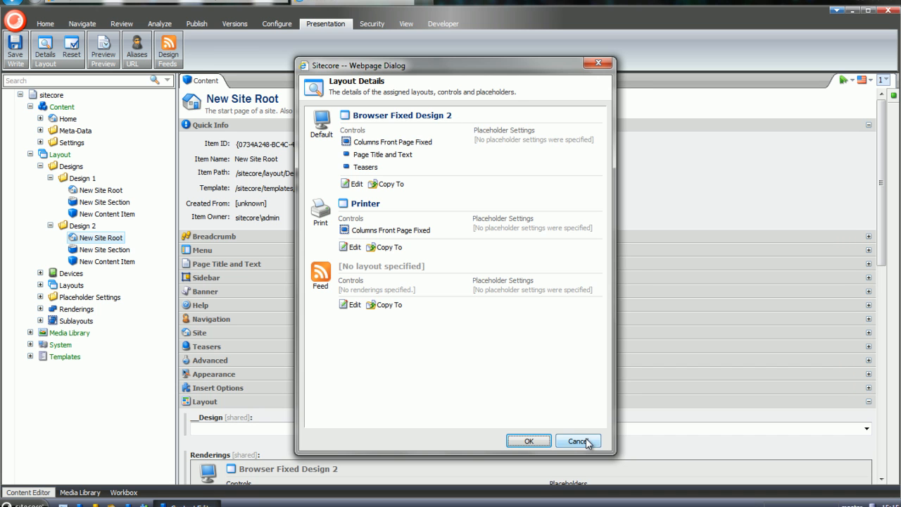
left_click(577, 441)
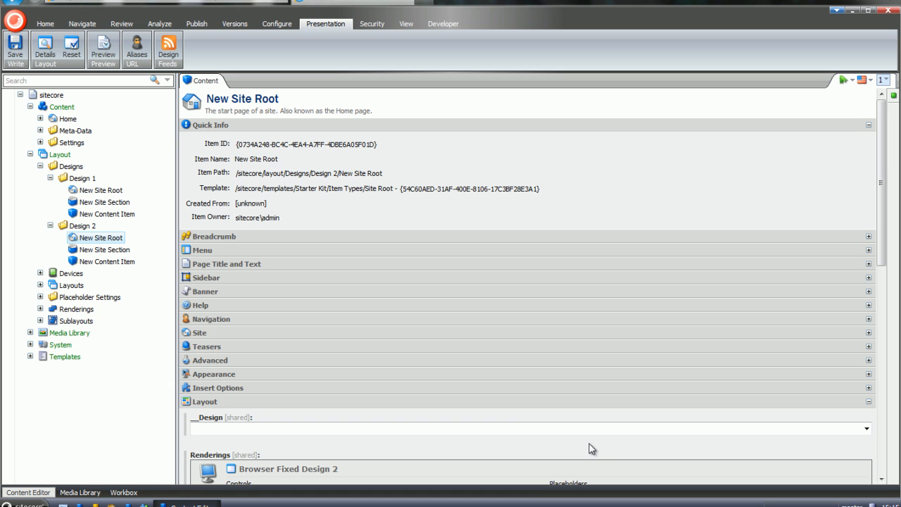
Return to the Home item and show the Publish ribbon commands
left_click(68, 118)
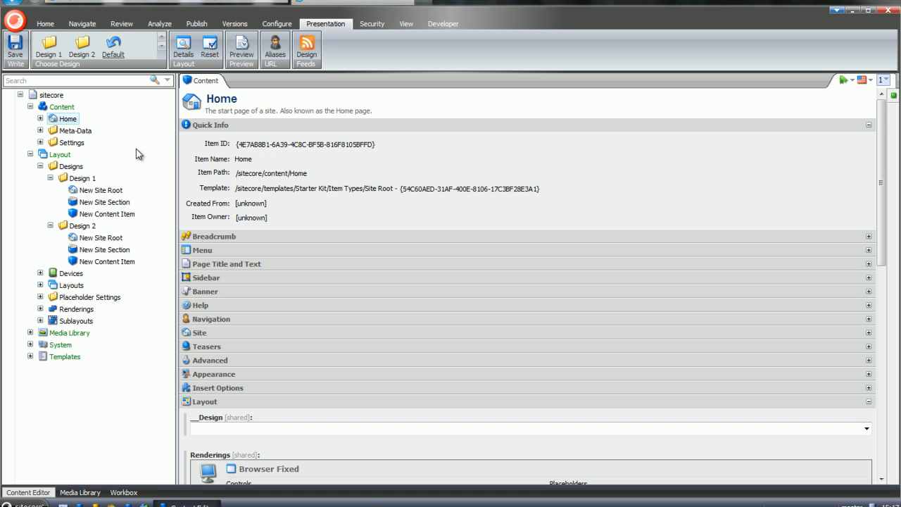
mouse_move(197, 23)
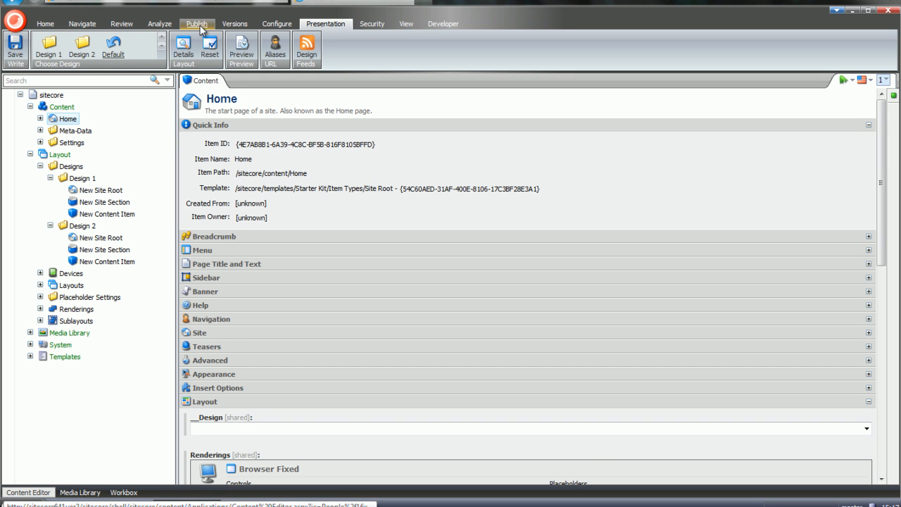
left_click(197, 22)
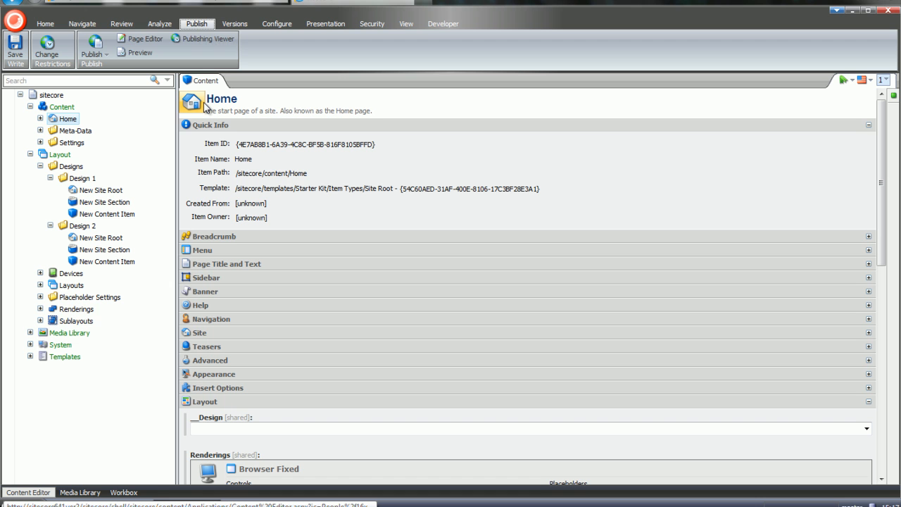
mouse_move(140, 52)
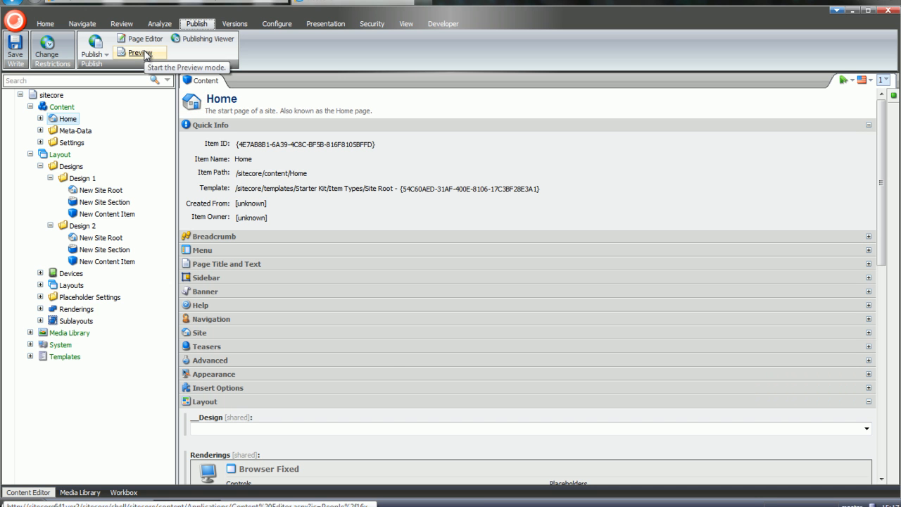
Start Preview of the Home page and reveal the Choose Design options on the Advanced ribbon
left_click(141, 52)
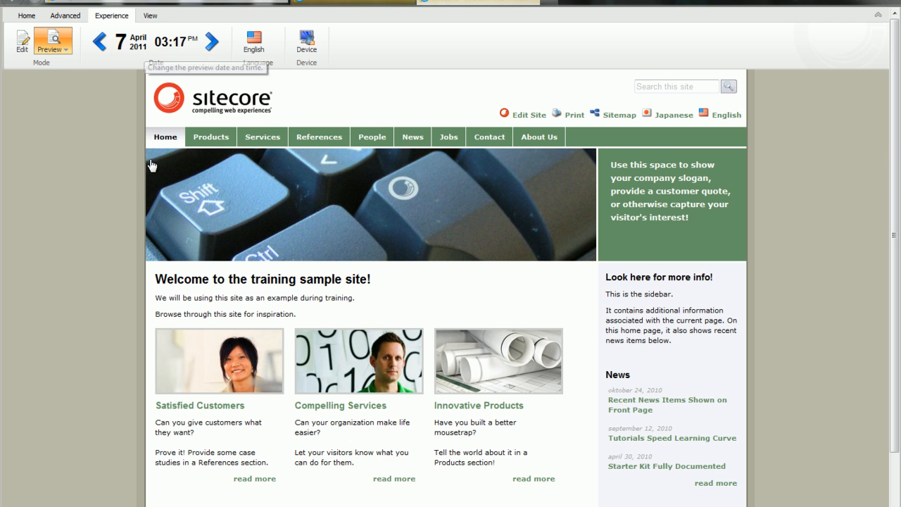
mouse_move(579, 241)
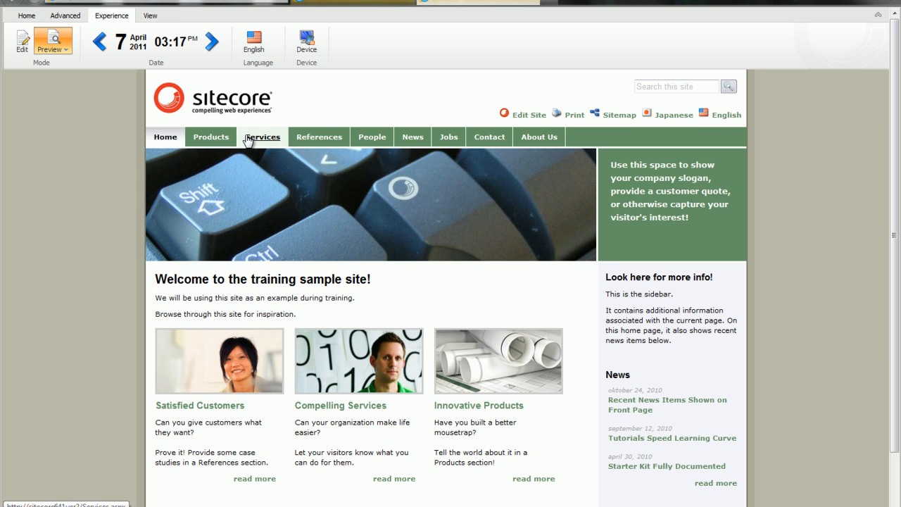
left_click(64, 14)
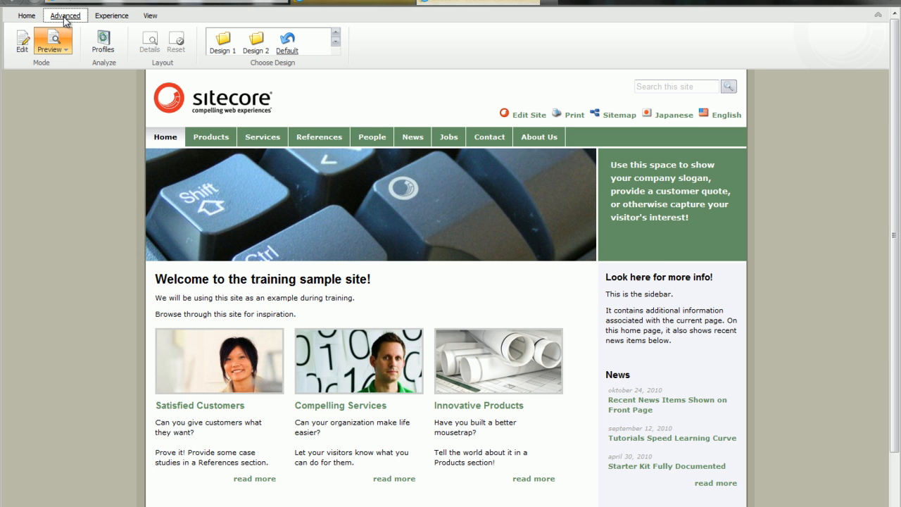
Apply Design 1 (pink) to the preview and navigate to the Products page
left_click(112, 15)
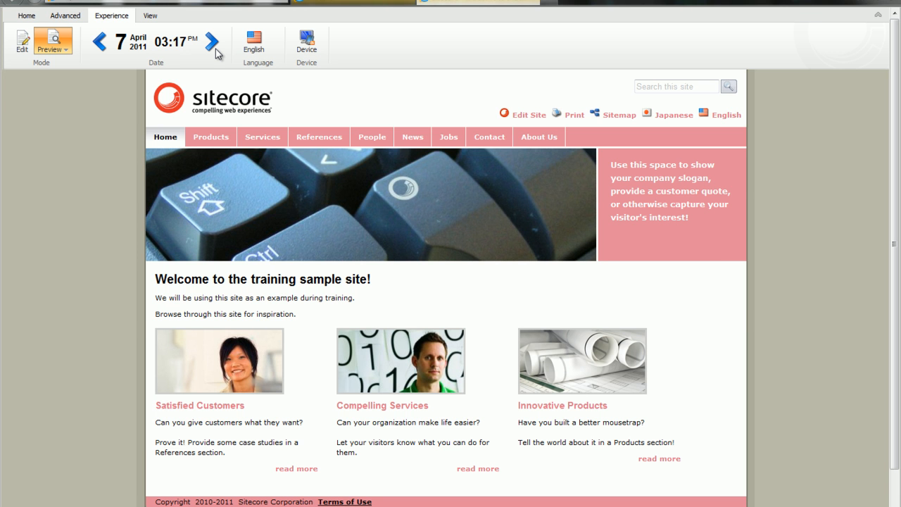
mouse_move(627, 269)
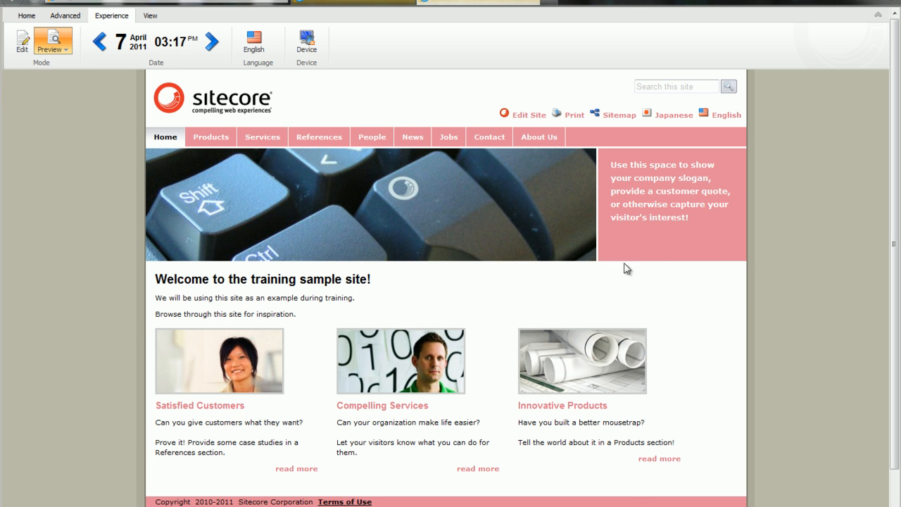
mouse_move(631, 392)
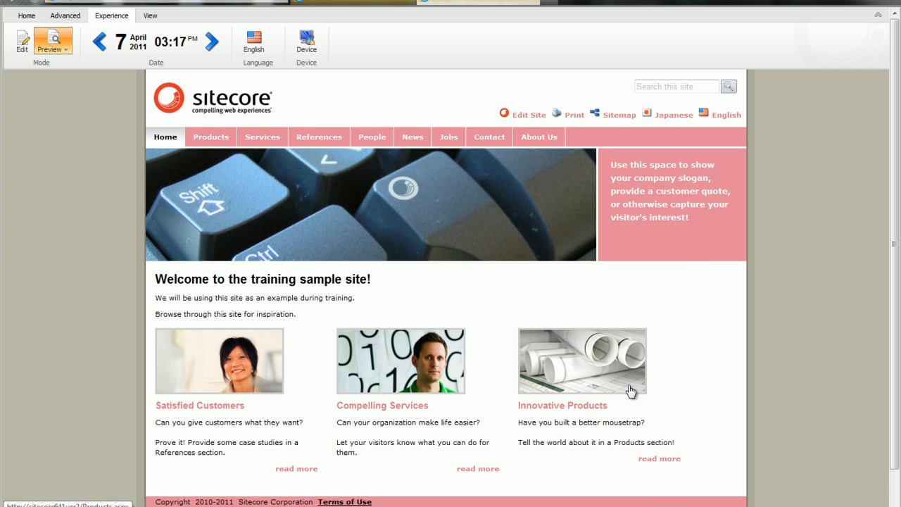
mouse_move(212, 137)
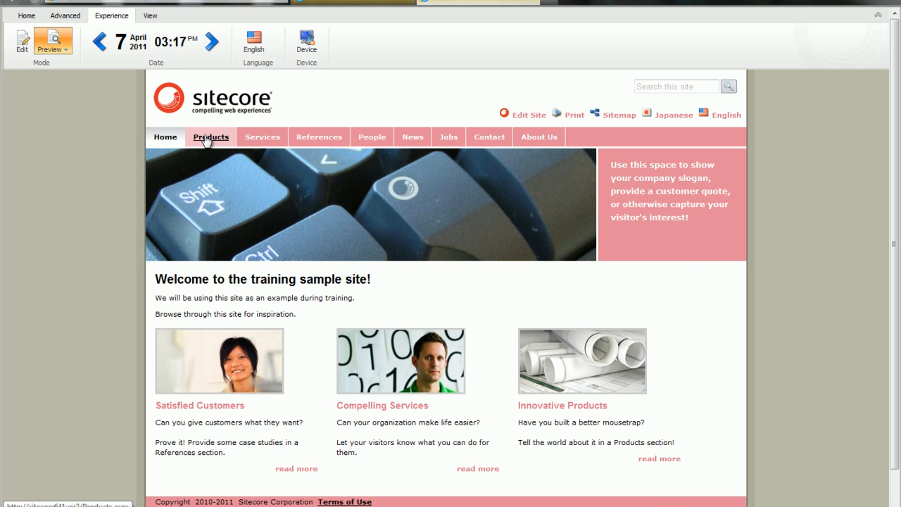
left_click(211, 137)
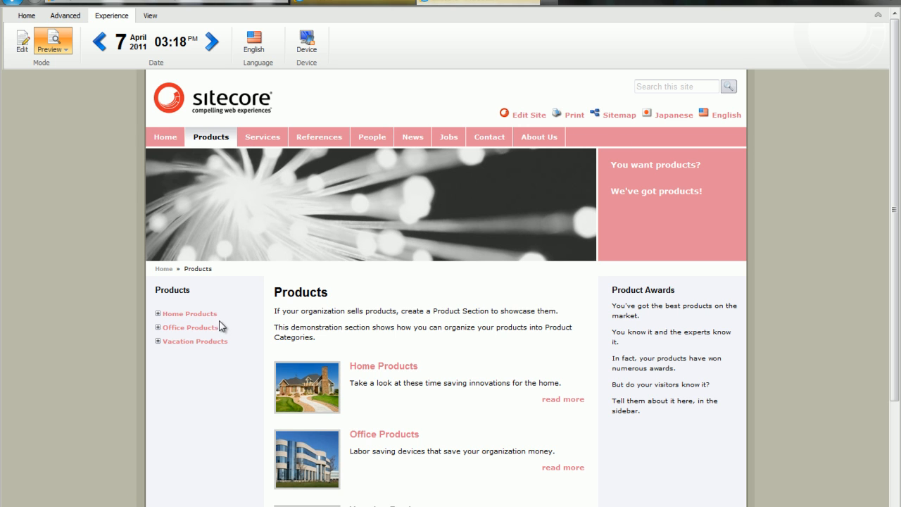
mouse_move(501, 256)
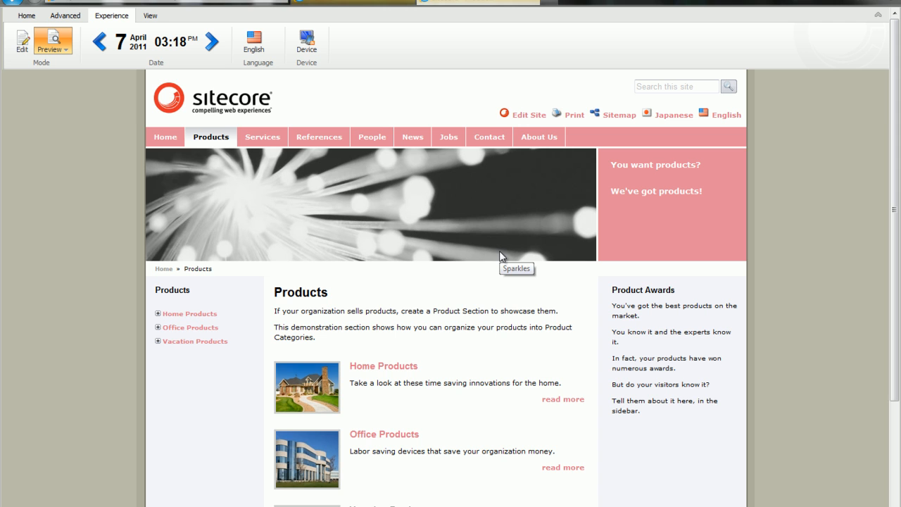
mouse_move(498, 344)
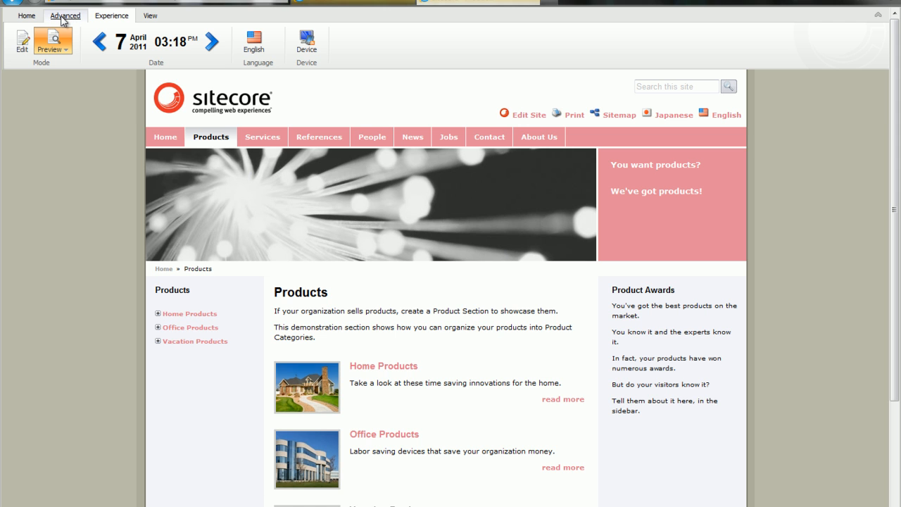
Apply Design 2 (black navigation, swapped sidebars) to the previewed Products page
left_click(64, 16)
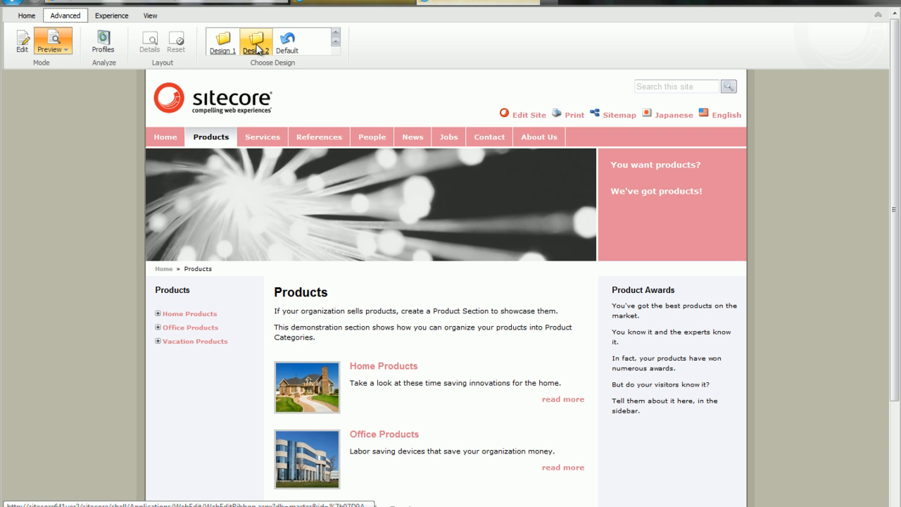
mouse_move(256, 40)
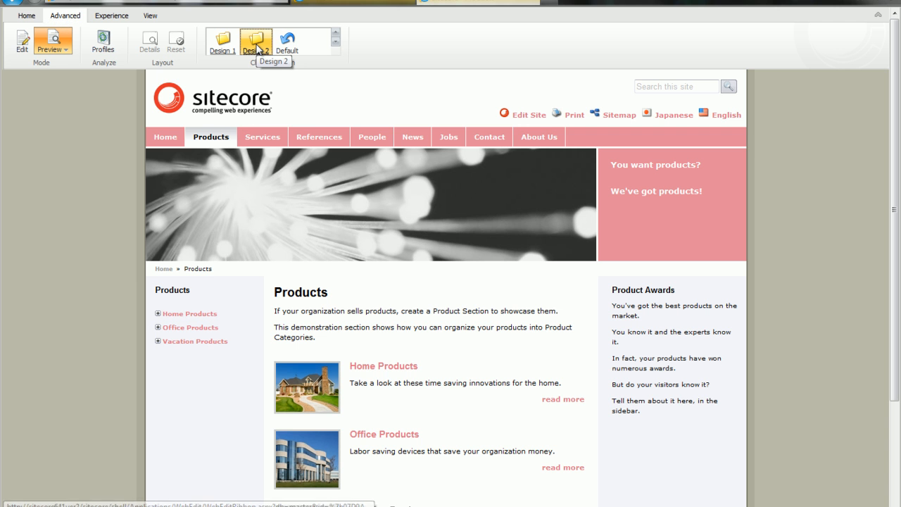
left_click(112, 14)
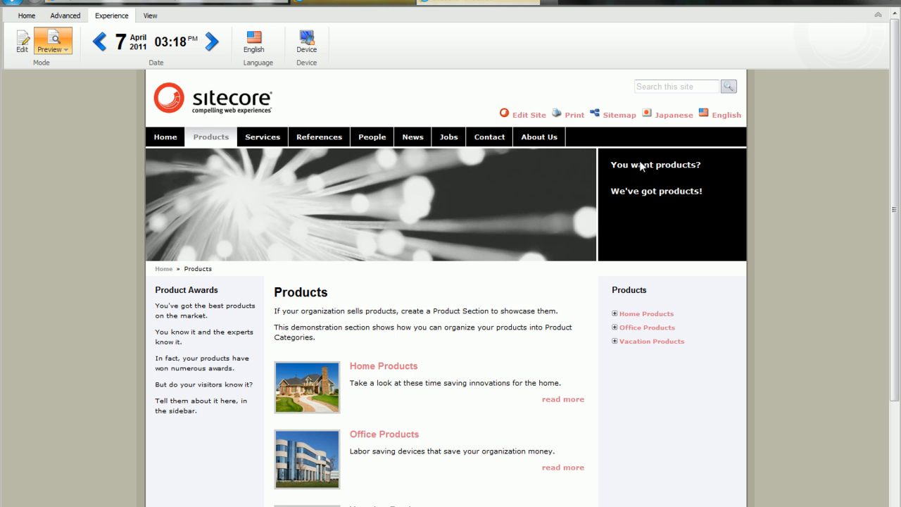
mouse_move(643, 290)
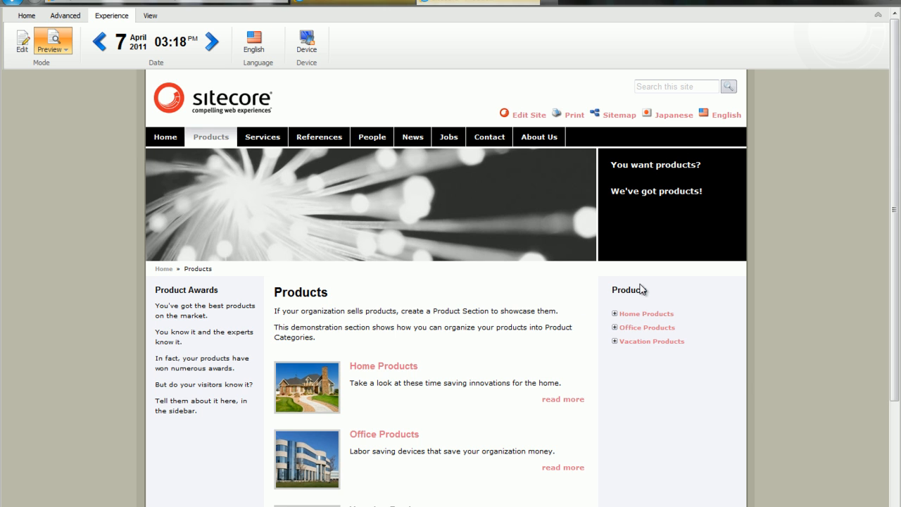
mouse_move(574, 336)
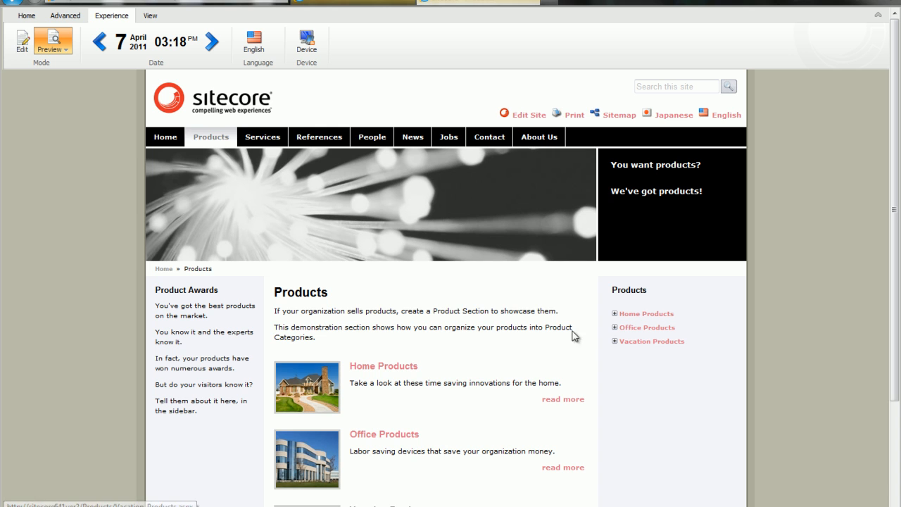
mouse_move(597, 372)
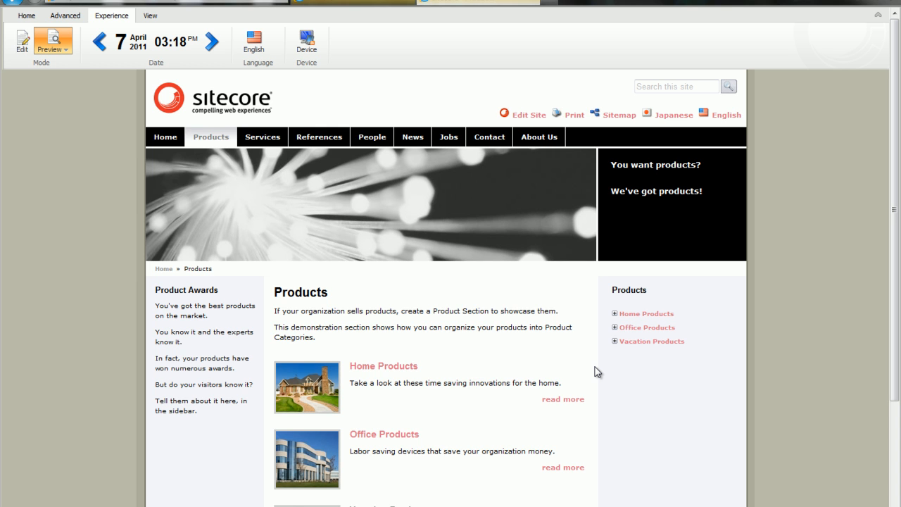